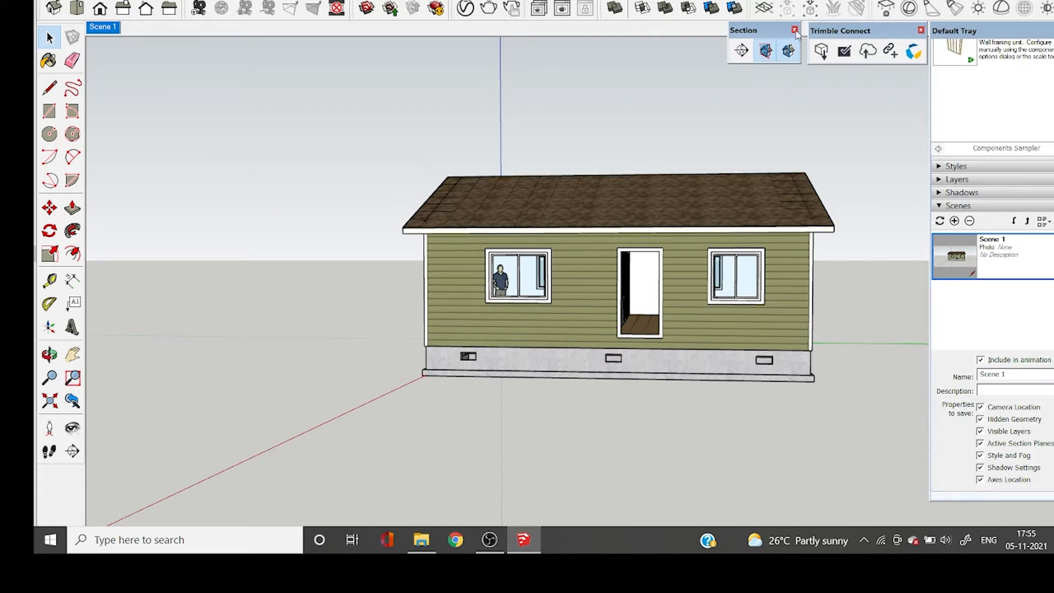
- Toggle the Section tool set off and back on in the displayed tool sets
left_click(795, 30)
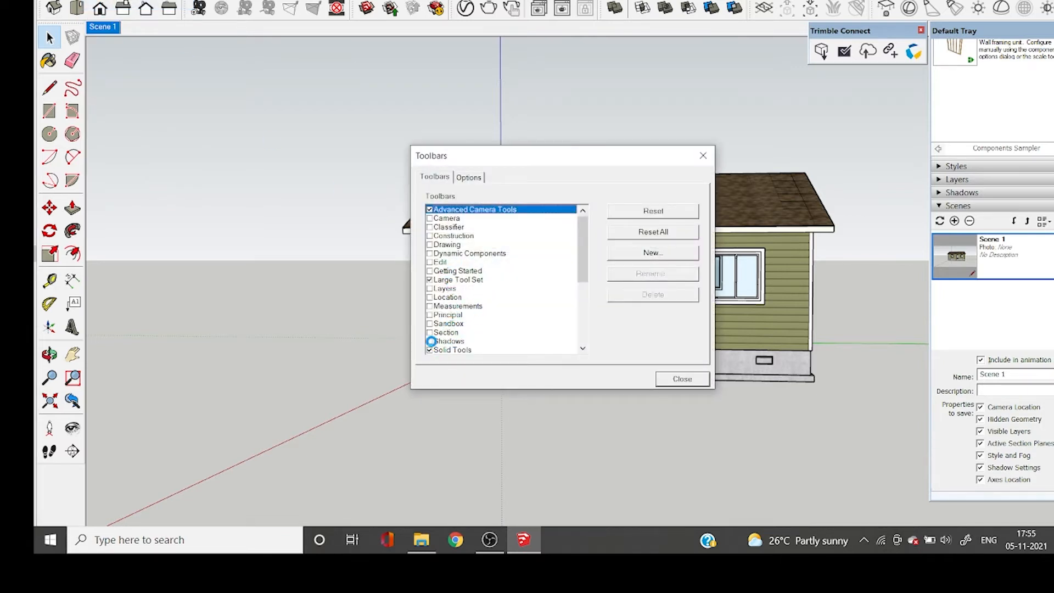
left_click(429, 332)
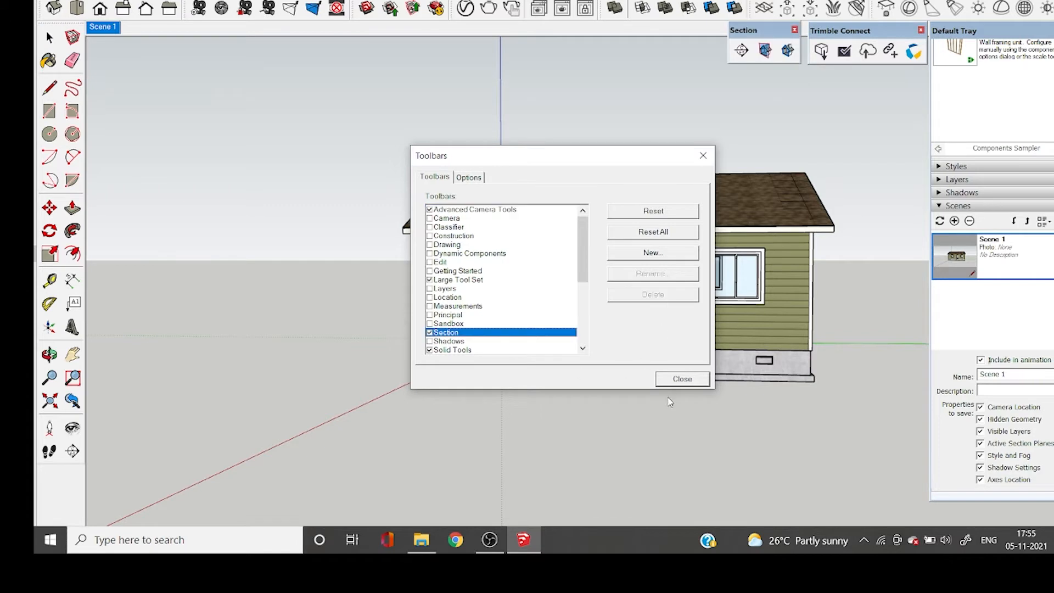
left_click(681, 378)
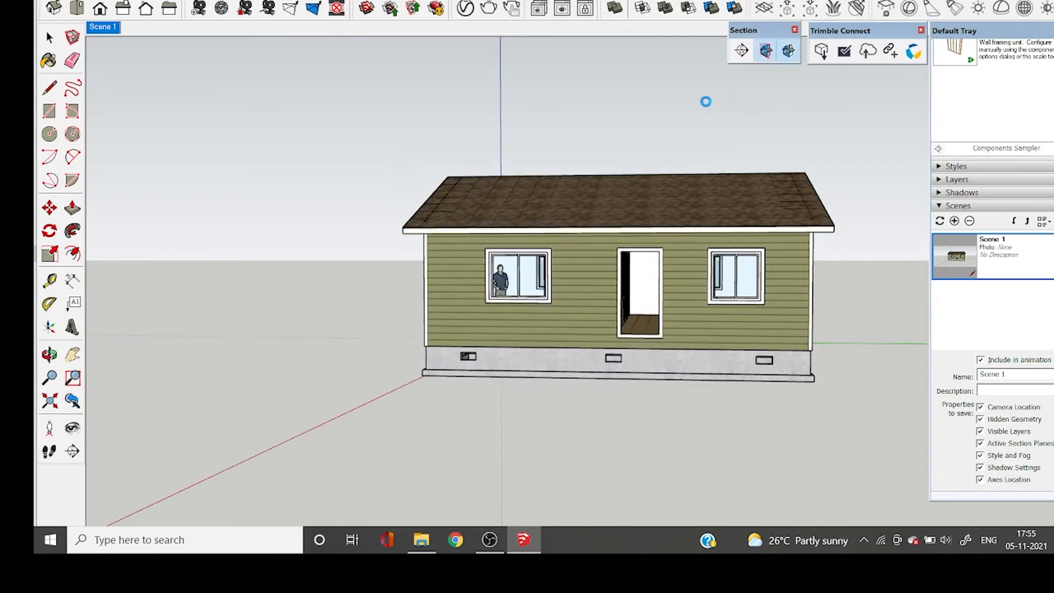
mouse_move(735, 69)
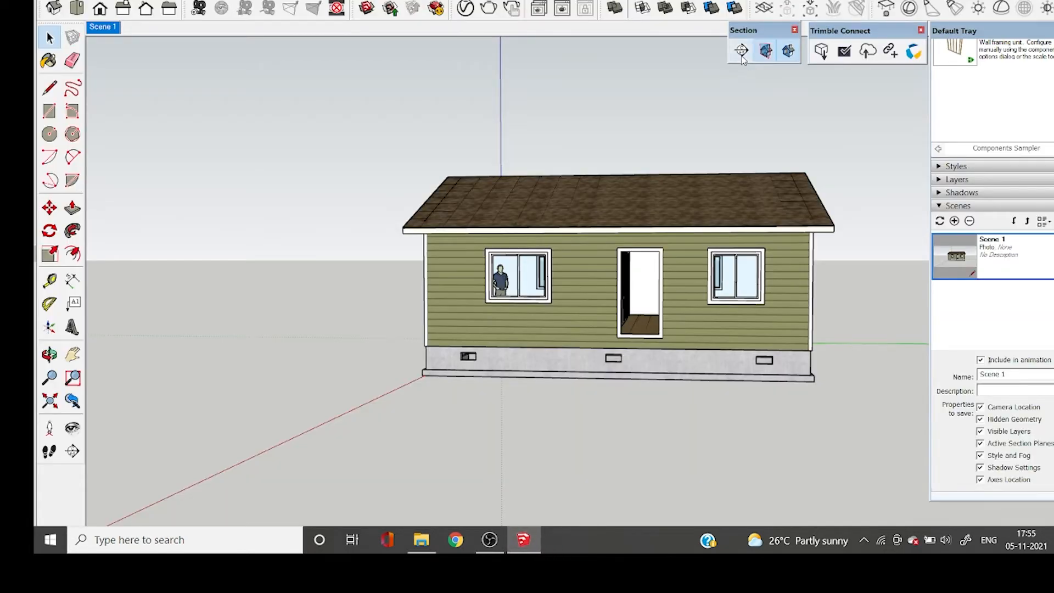
mouse_move(765, 51)
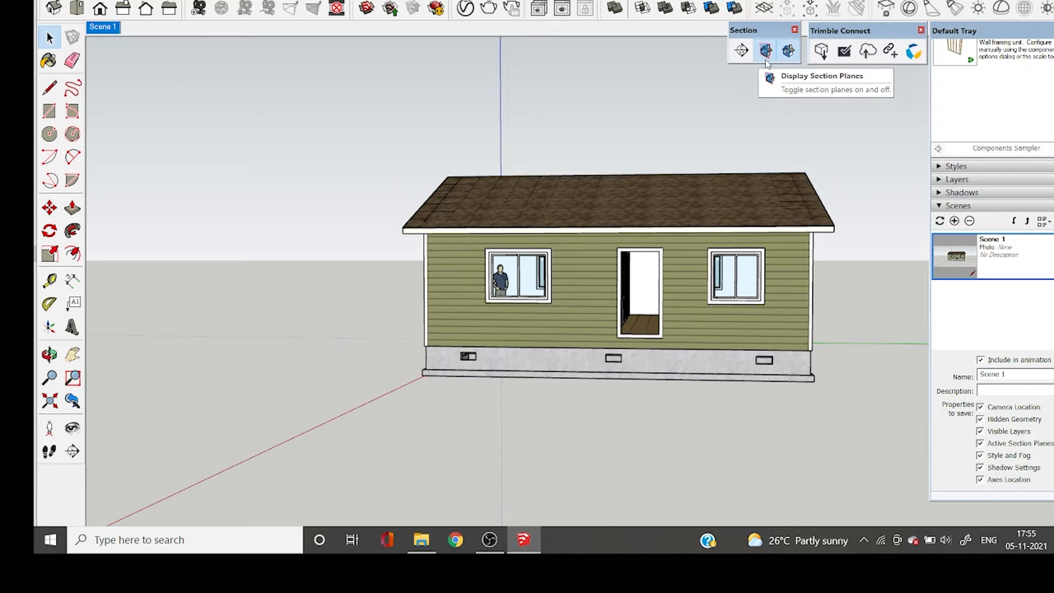
mouse_move(789, 52)
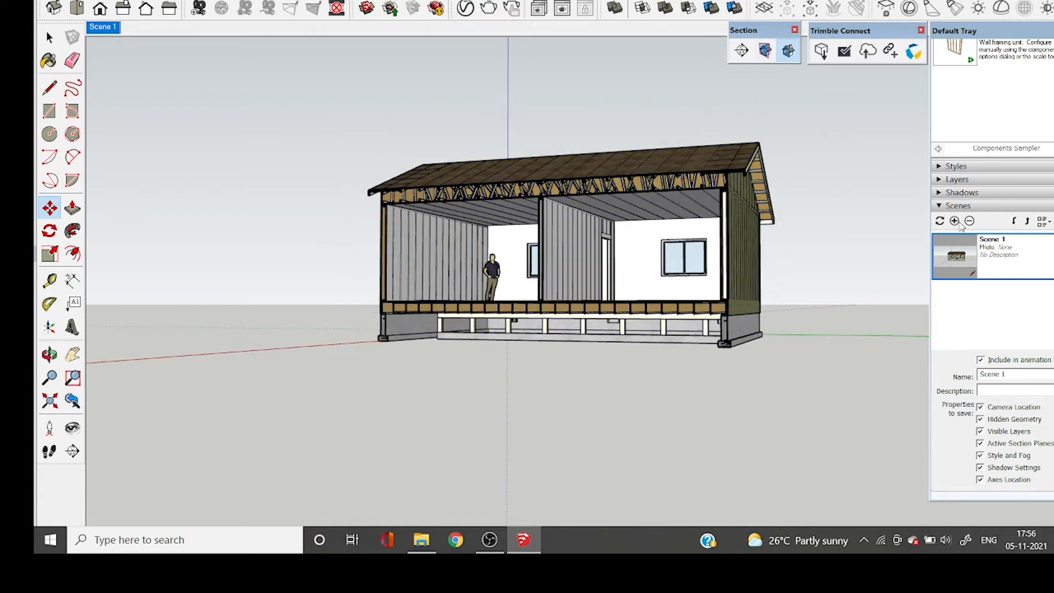
- Add the cut-open view as Scene 2, then switch between Scene 1 and Scene 2 to compare
left_click(953, 220)
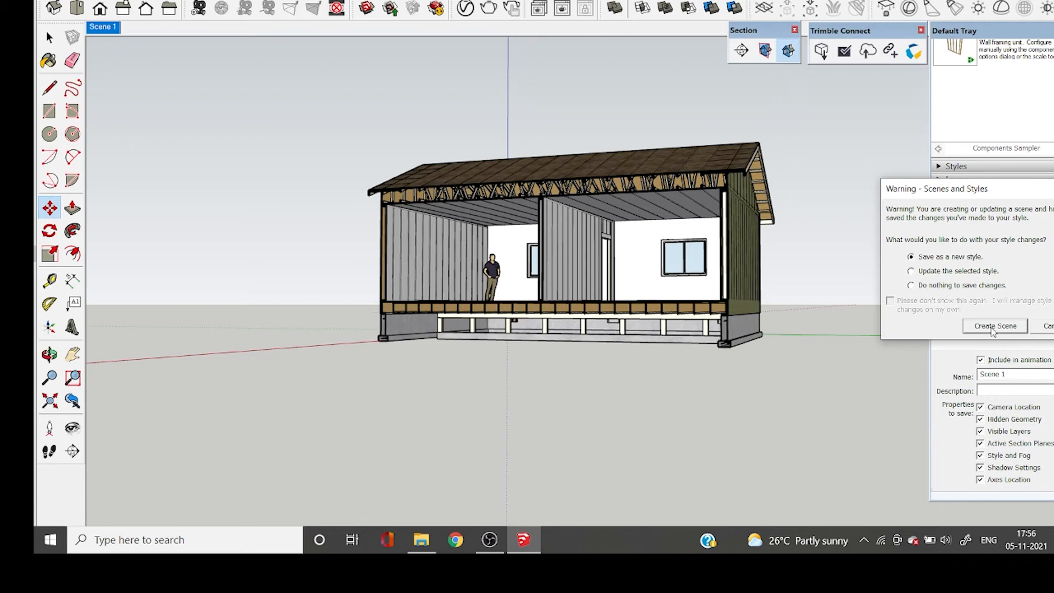
left_click(993, 326)
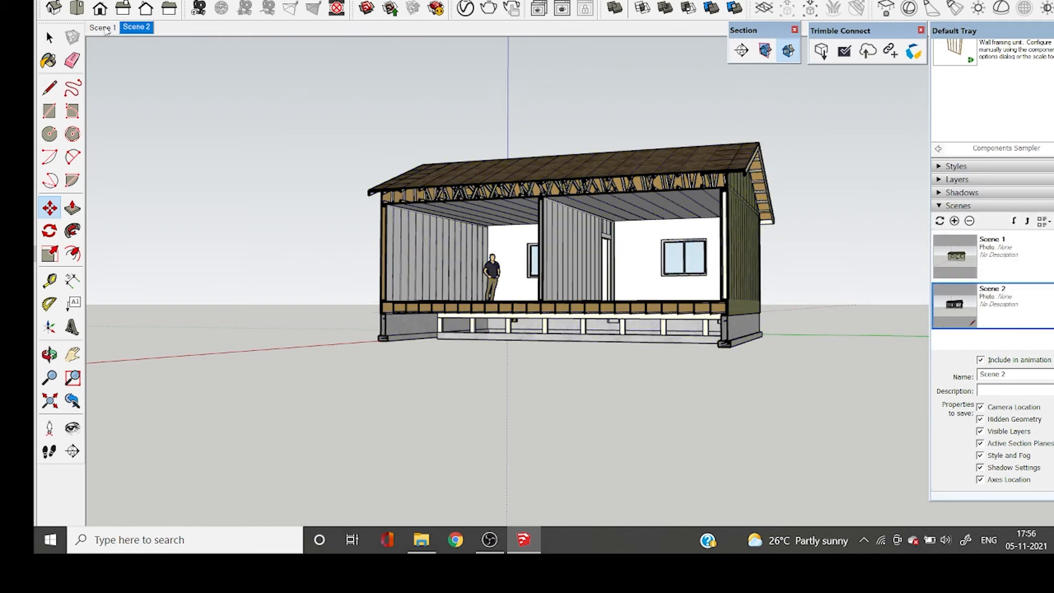
left_click(100, 26)
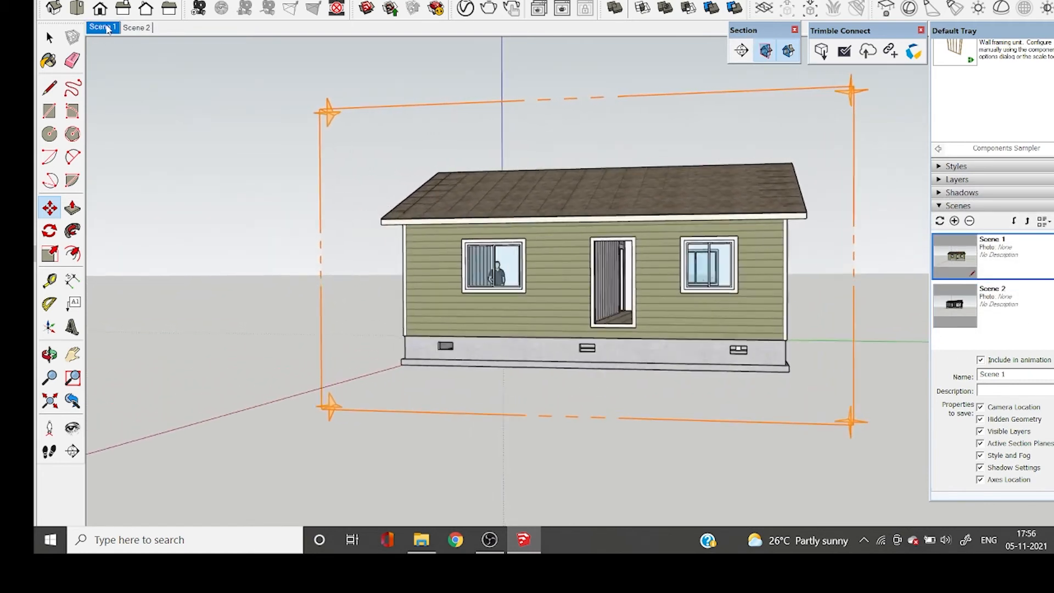
left_click(135, 28)
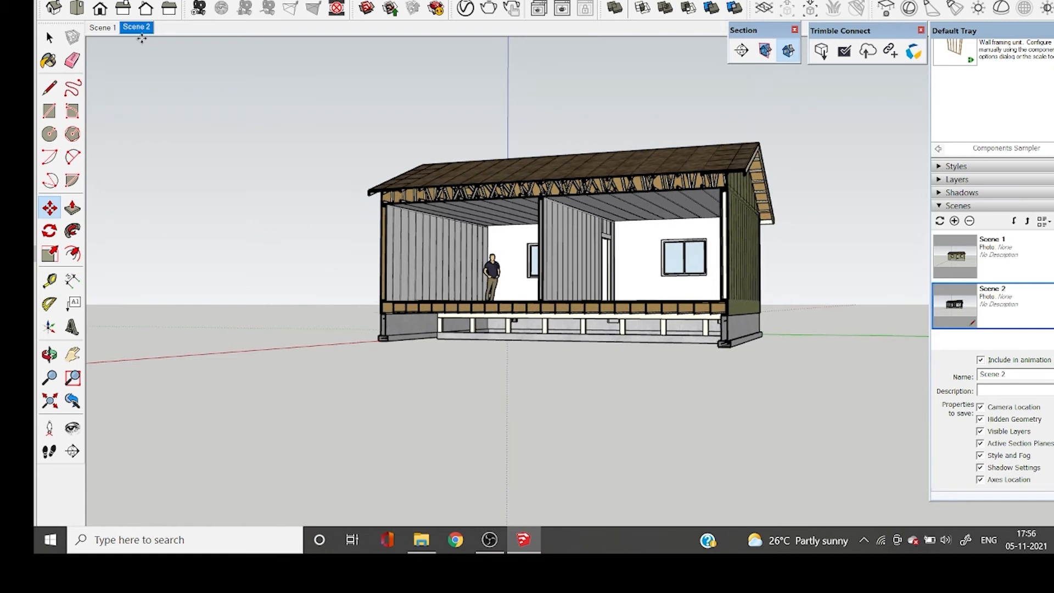
mouse_move(90, 37)
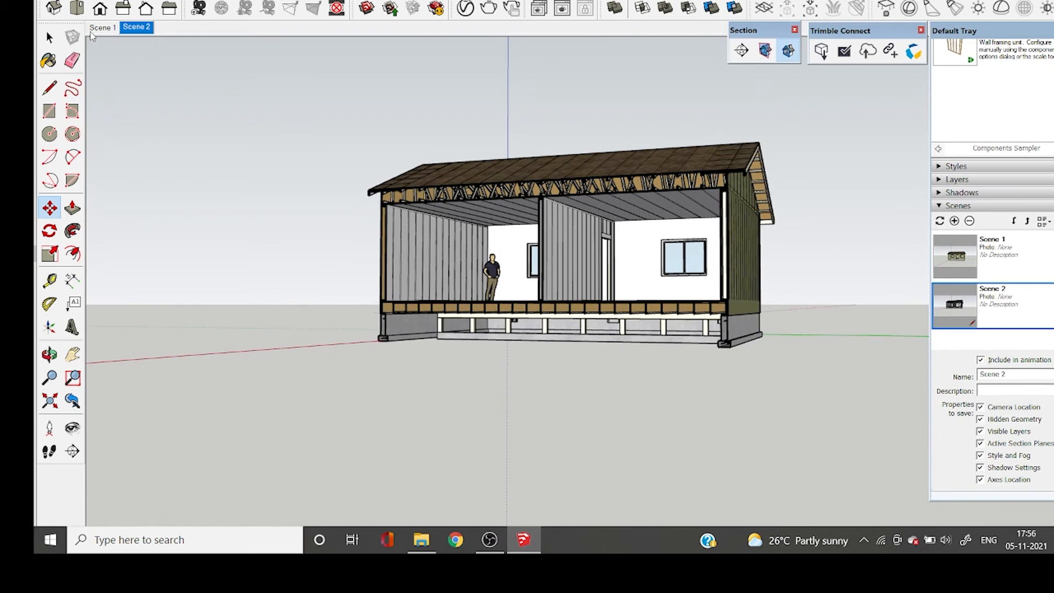
left_click(100, 27)
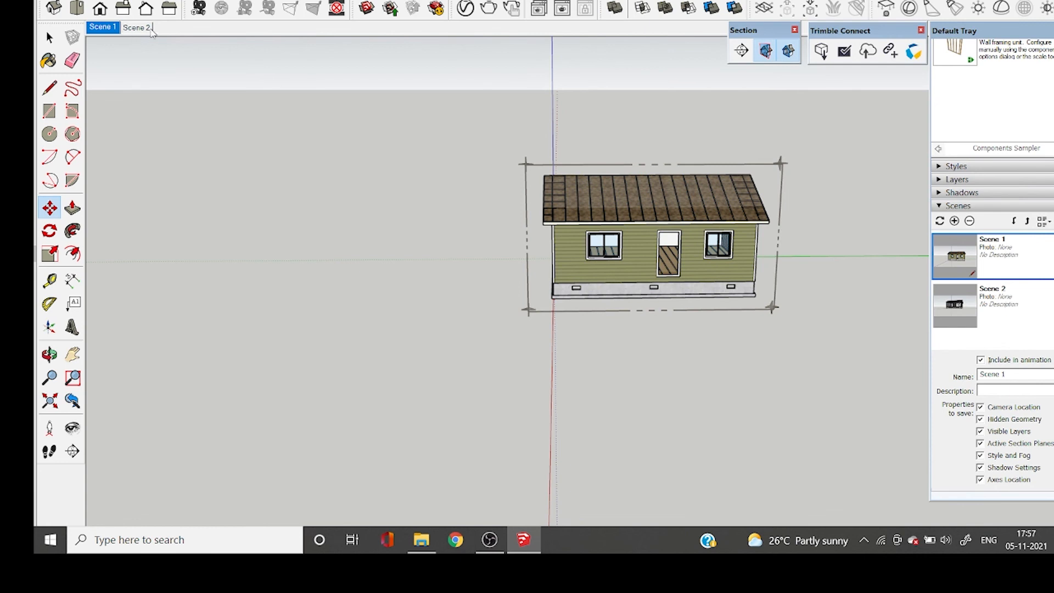
left_click(136, 27)
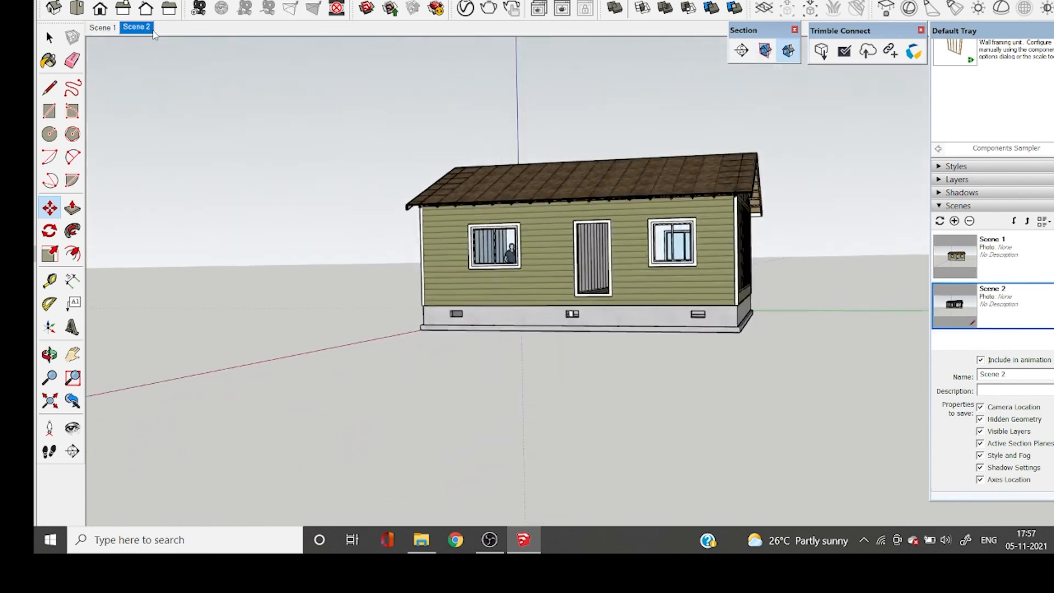